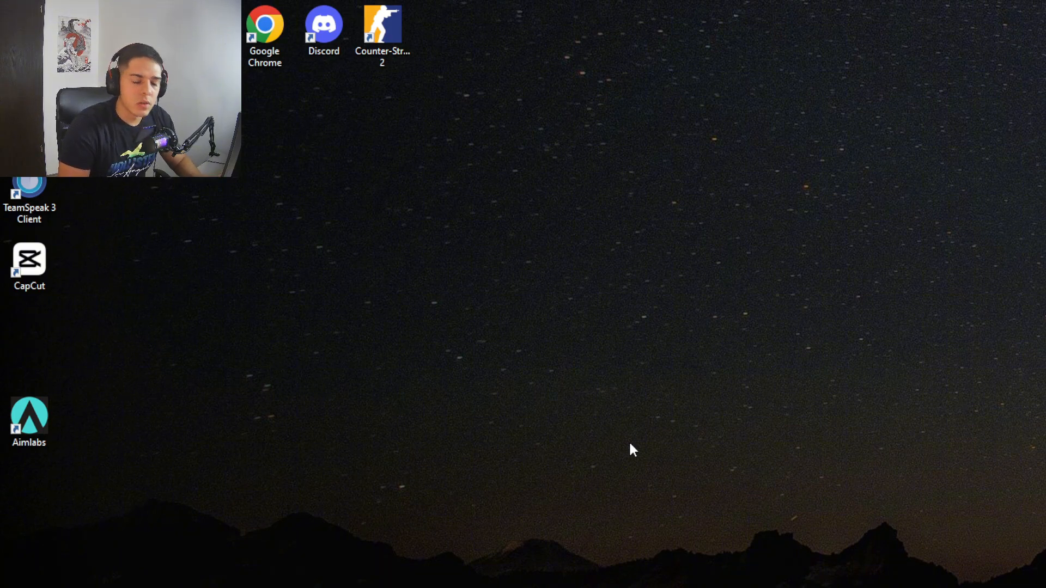
mouse_move(714, 286)
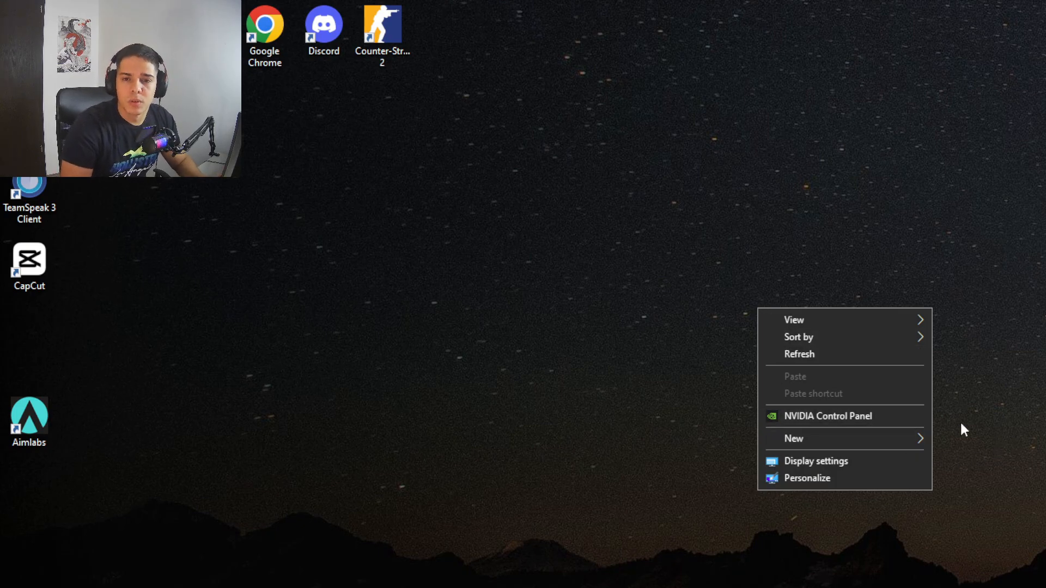
- Set the global Shader Cache Size to Disabled in Manage 3D Settings and close the panel
left_click(824, 393)
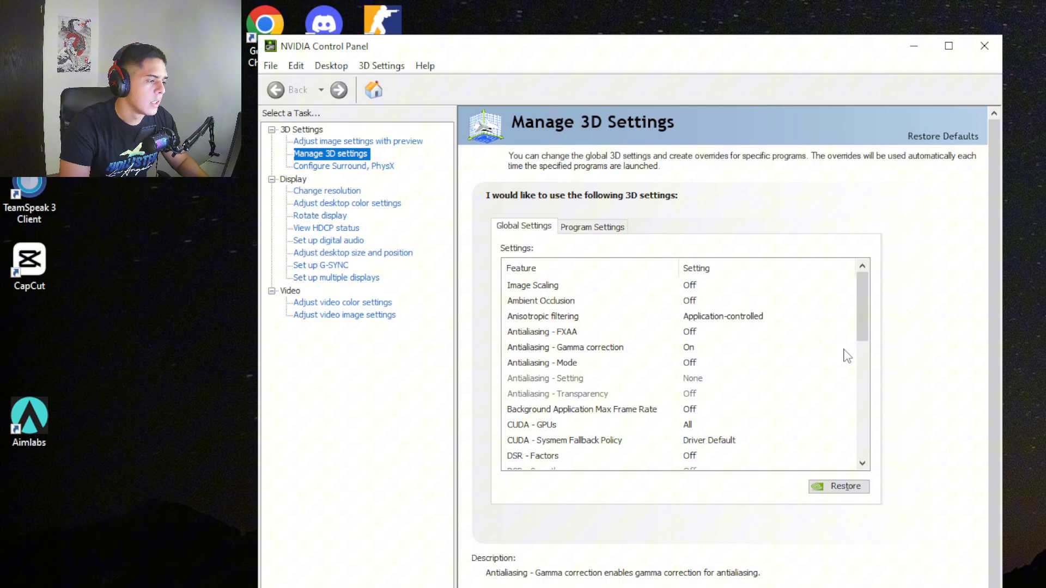
scroll("down", 3)
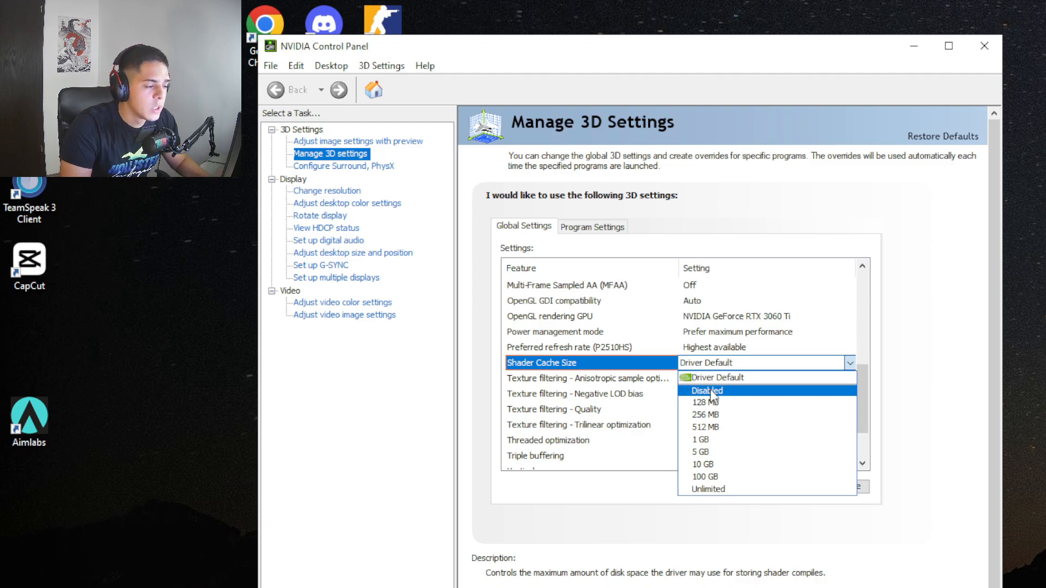
left_click(706, 390)
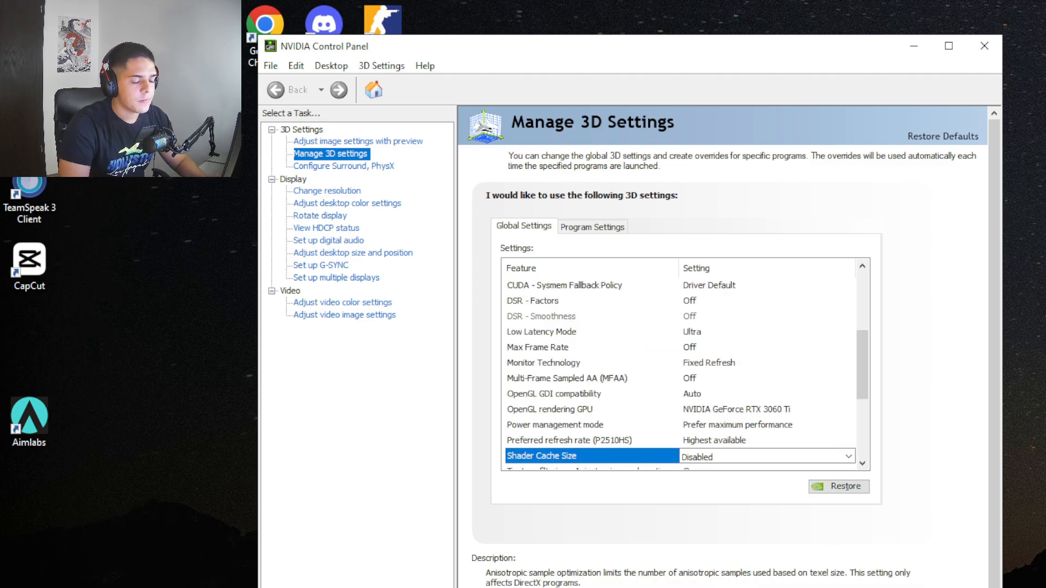
scroll("up", 3)
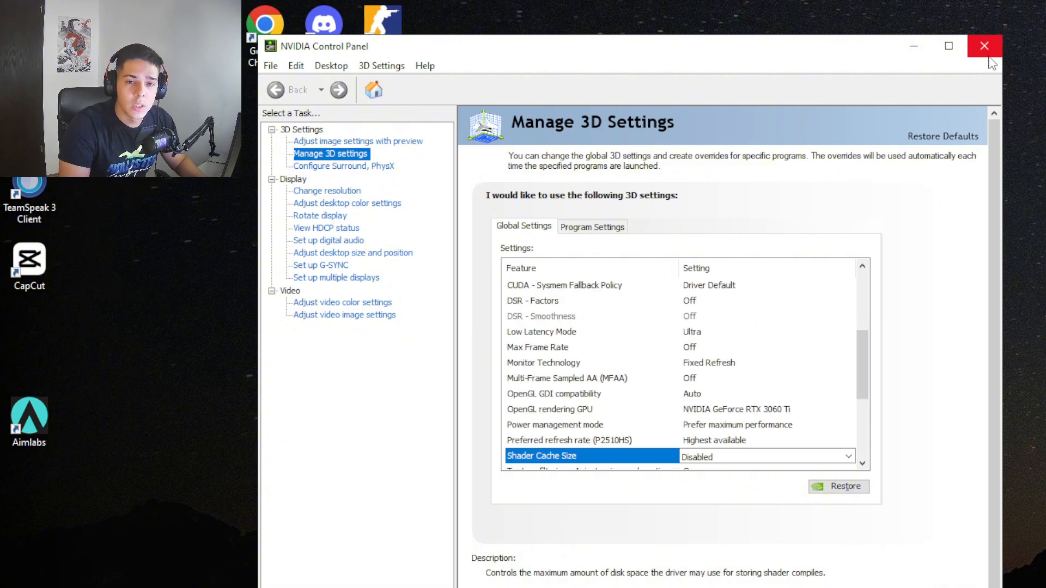
left_click(984, 46)
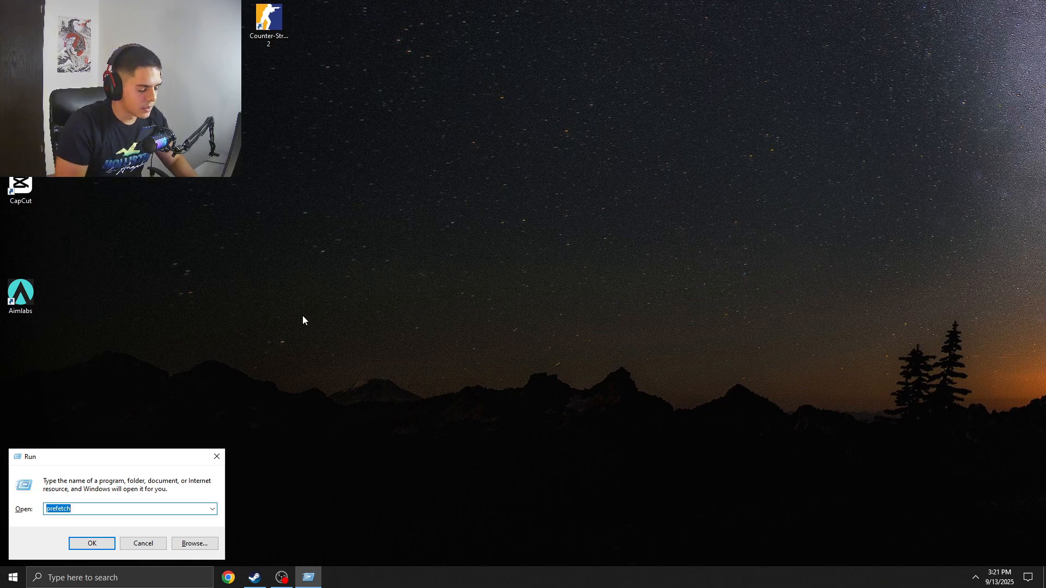
- Run %appdata% to open the AppData Roaming folder in File Explorer
type("%ap")
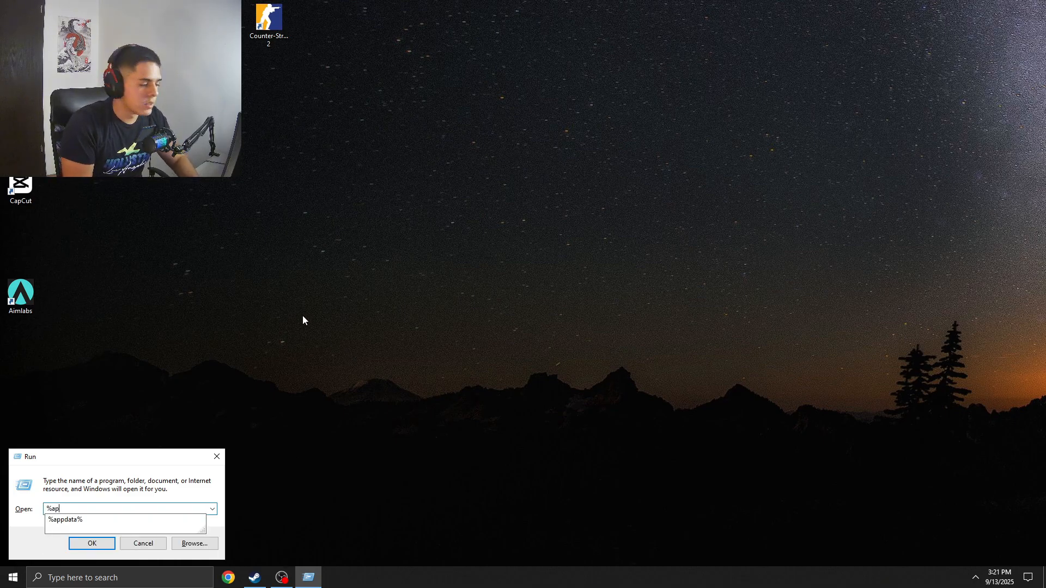
type("pdata%")
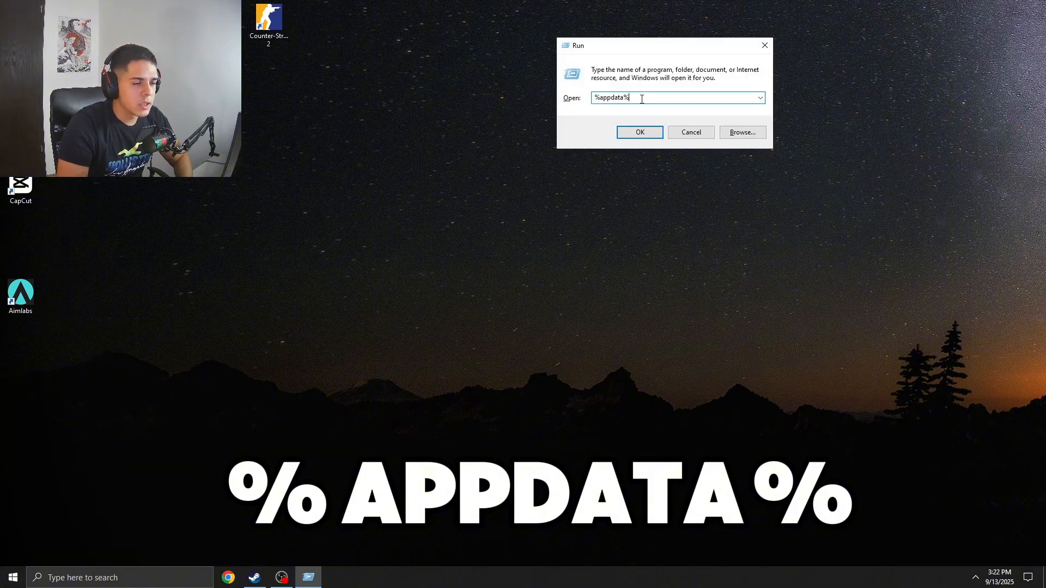
mouse_move(610, 114)
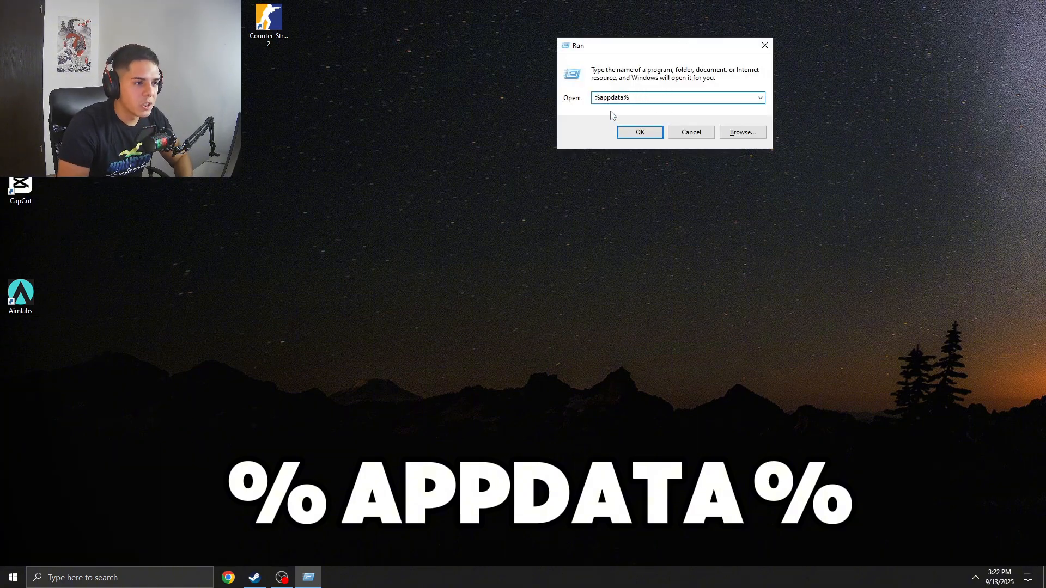
left_click(640, 132)
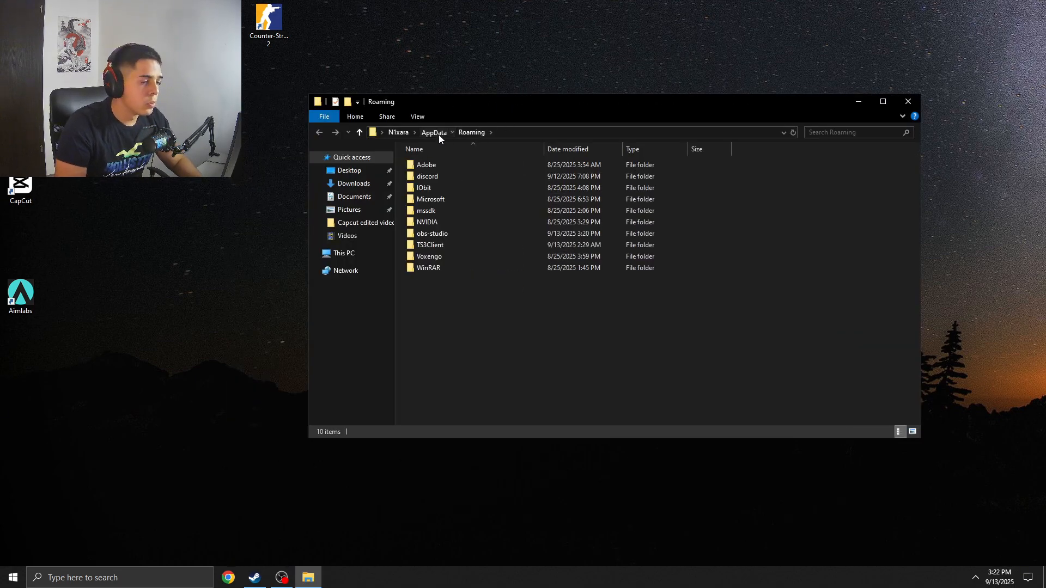
- Delete the DXCache and GLCache folders from AppData\Local\NVIDIA and close Explorer
left_click(432, 131)
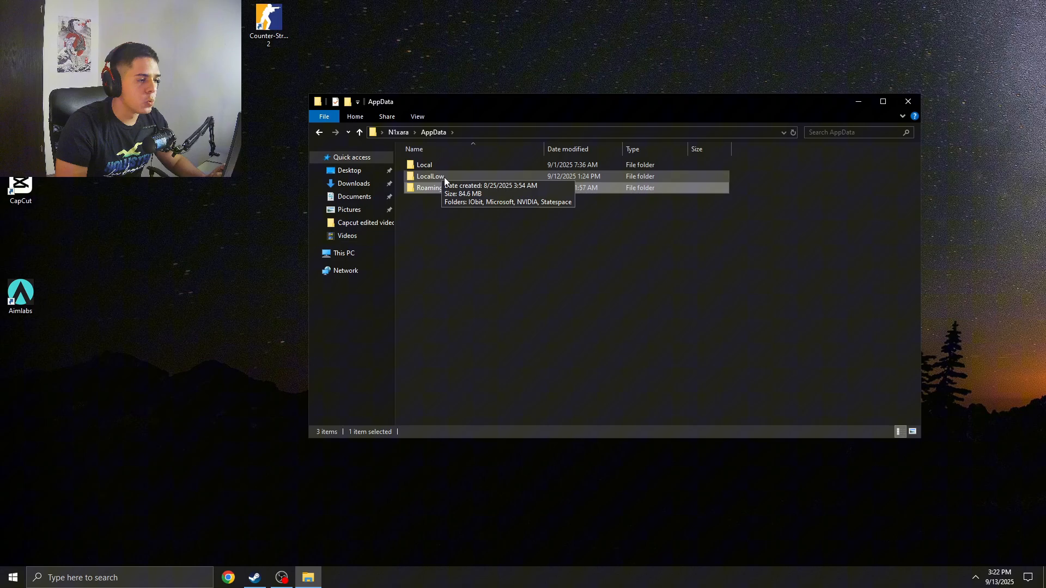
double_click(424, 165)
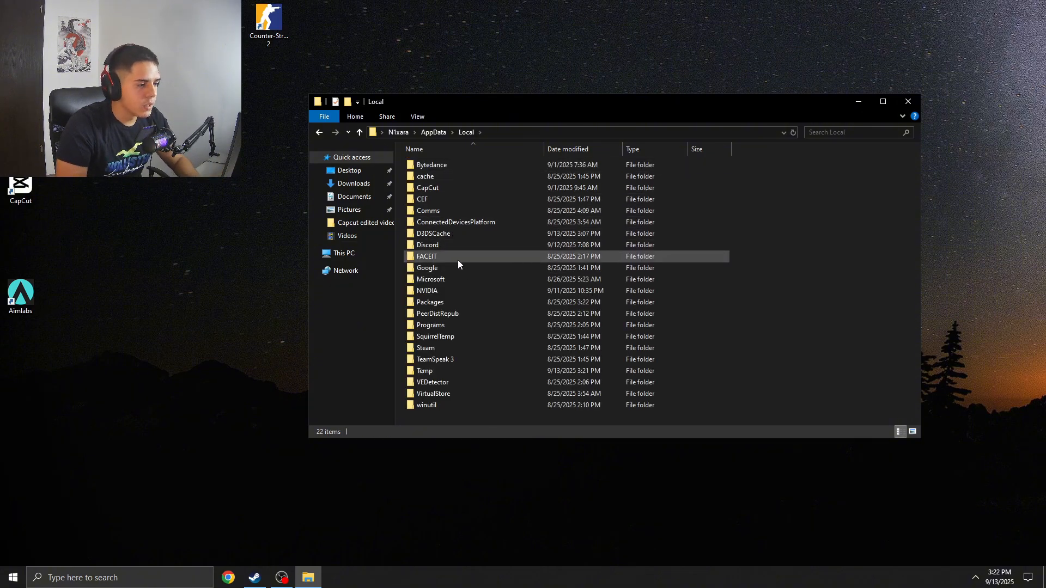
double_click(427, 290)
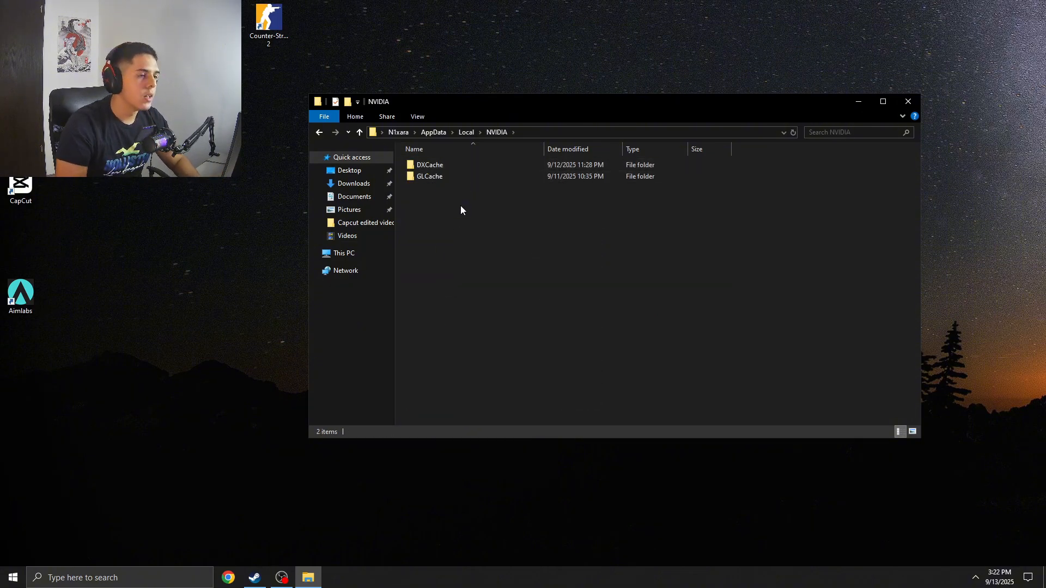
mouse_move(443, 239)
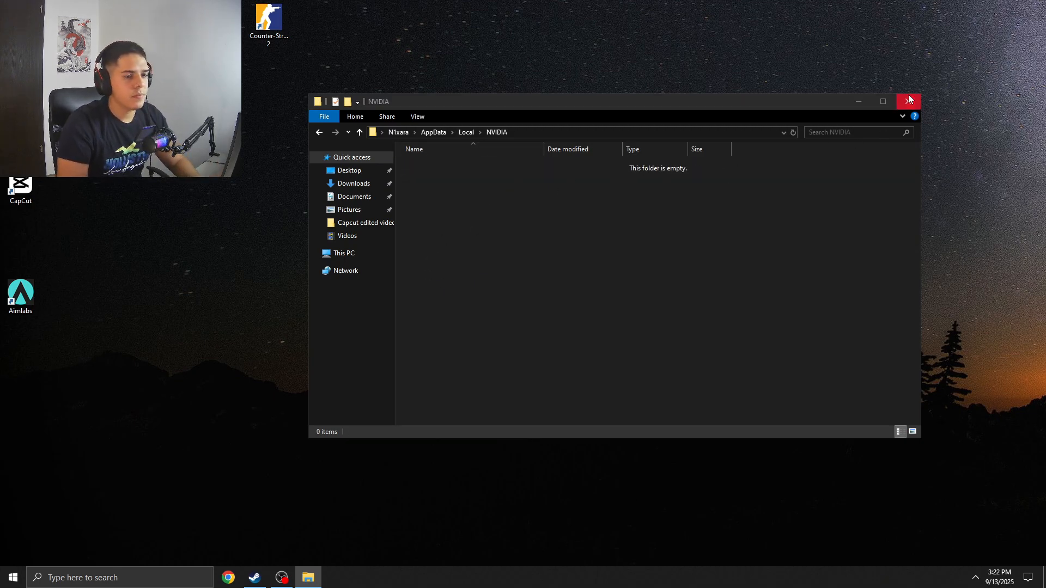
left_click(909, 100)
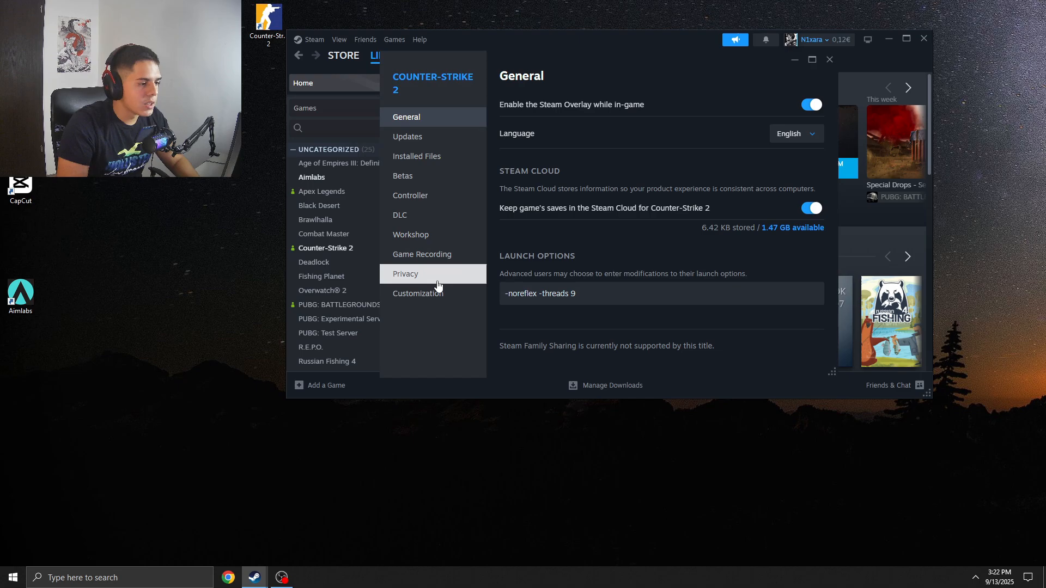
- Browse Counter-Strike 2's installed files to open its install folder on disk
left_click(416, 156)
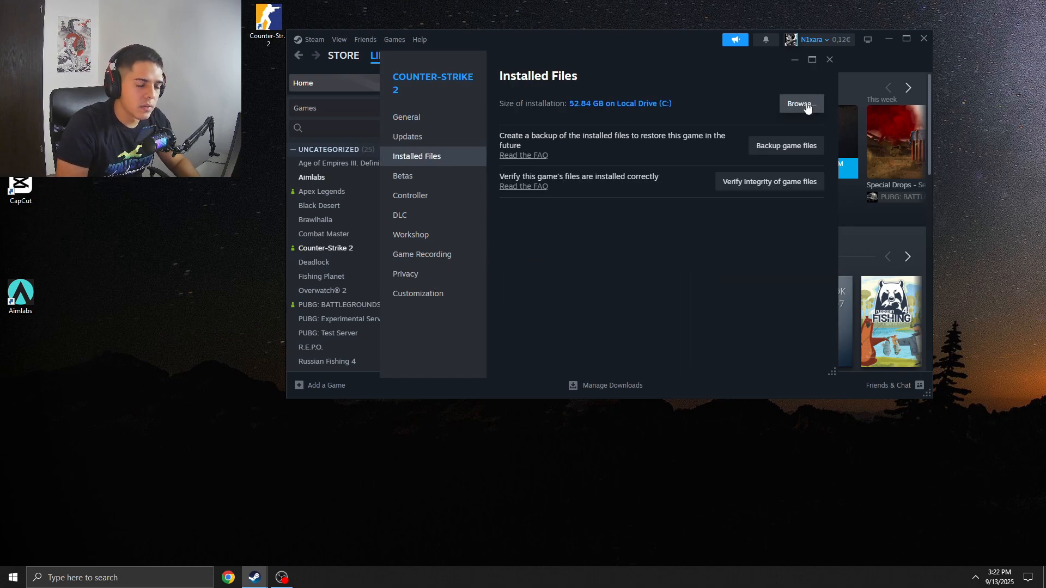
left_click(800, 104)
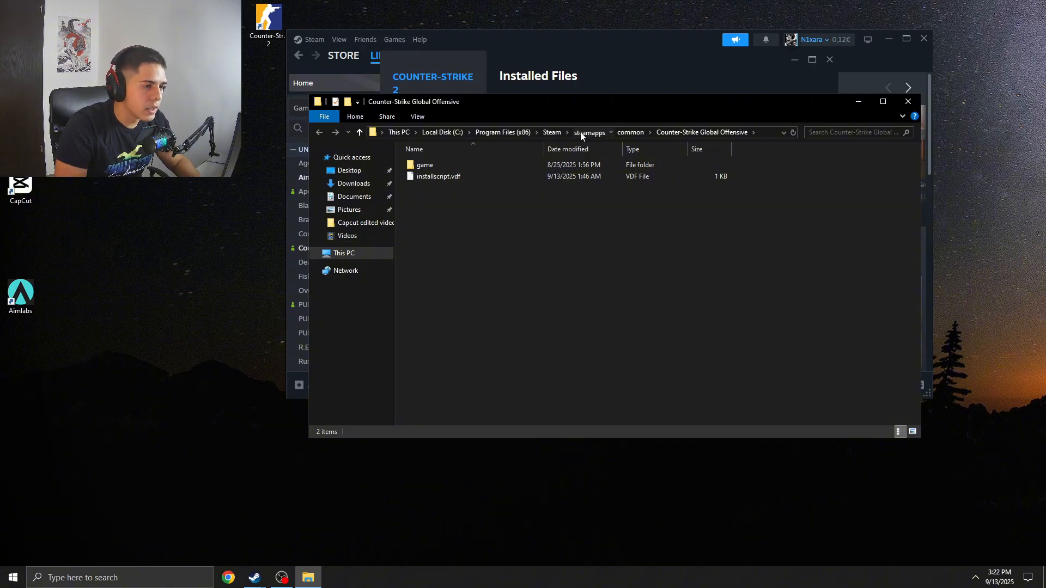
- Empty the steamapps\shadercache\730 folder and close Explorer
left_click(590, 131)
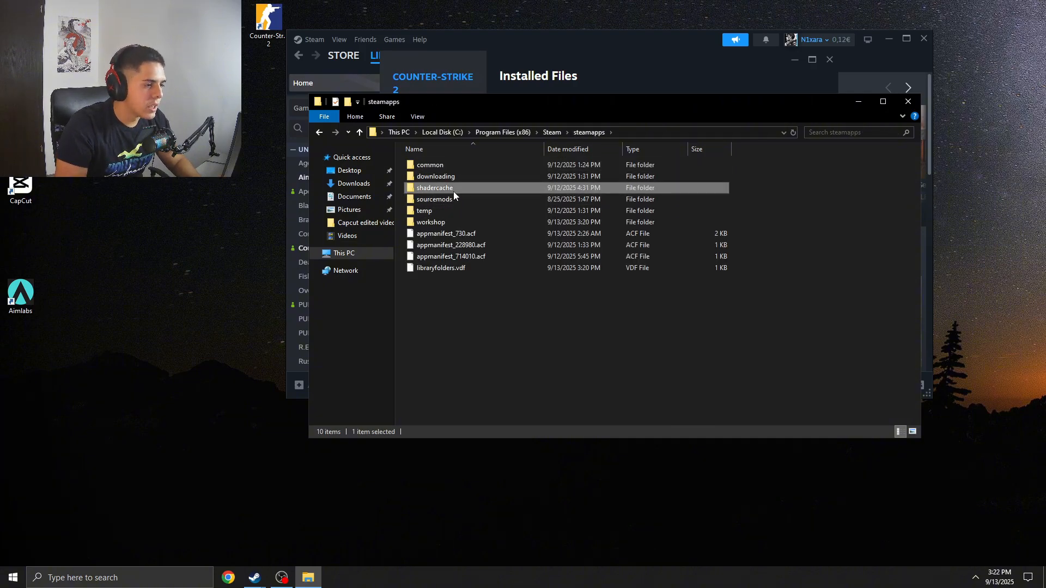
double_click(435, 188)
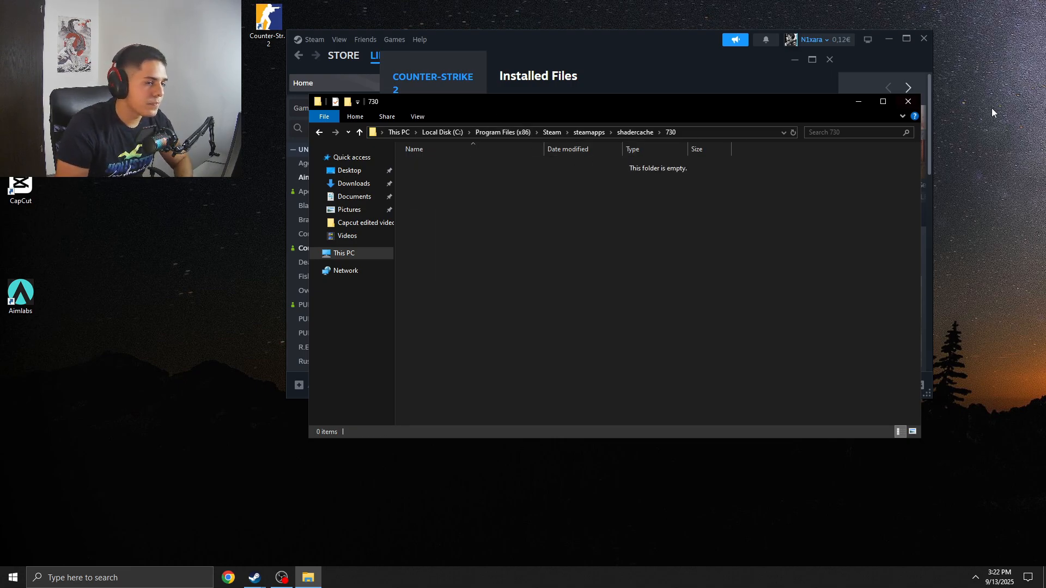
left_click(907, 102)
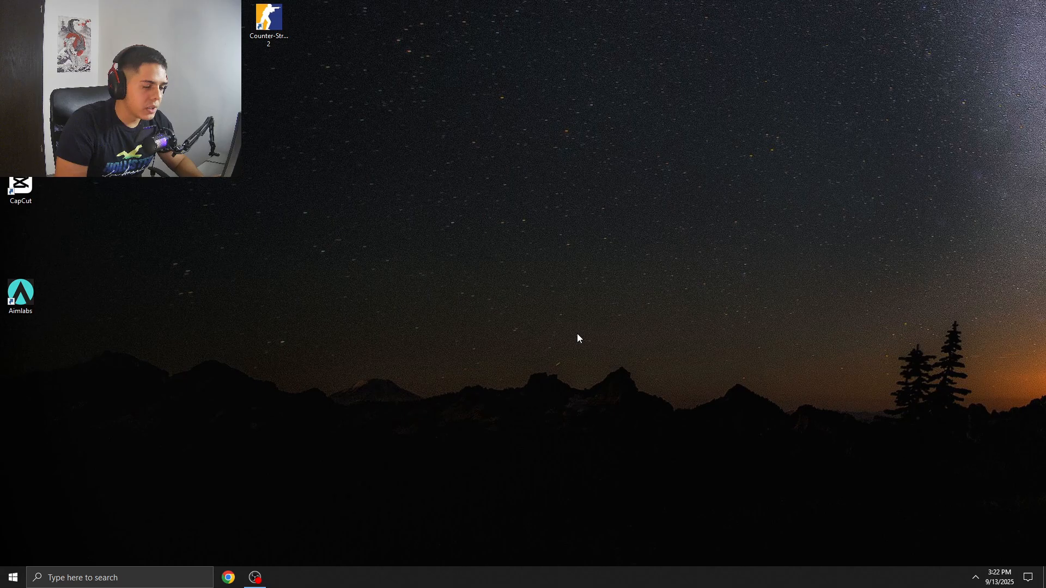
- Reopen NVIDIA Control Panel with Shader Cache Size back at Driver Default
double_click(268, 20)
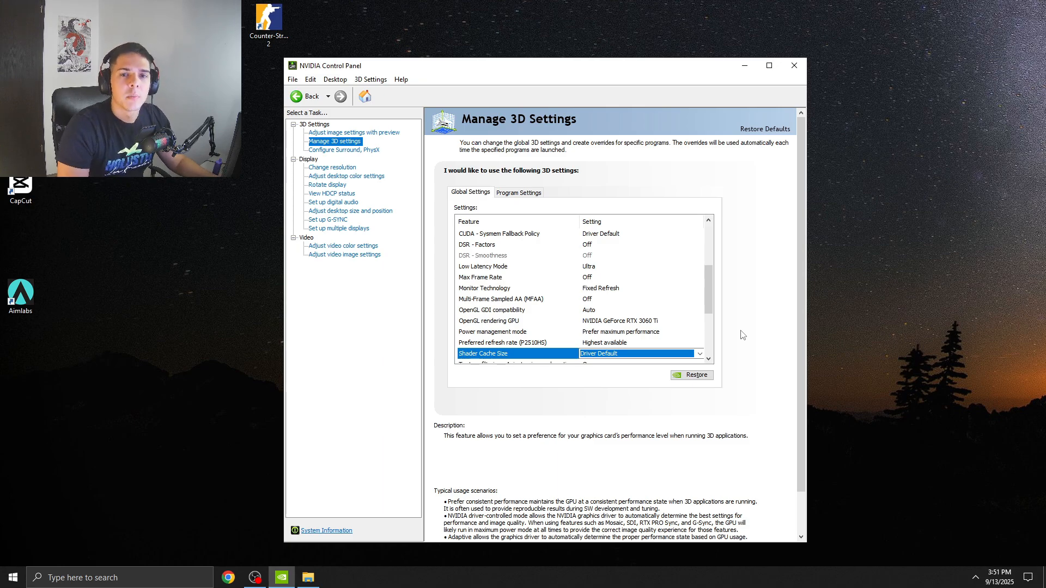
mouse_move(718, 322)
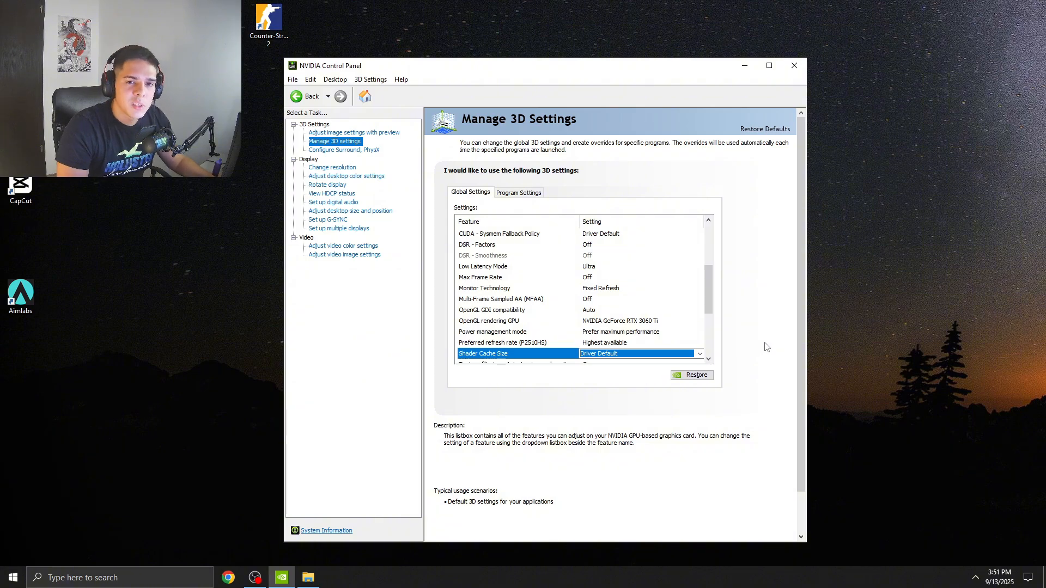
mouse_move(767, 347)
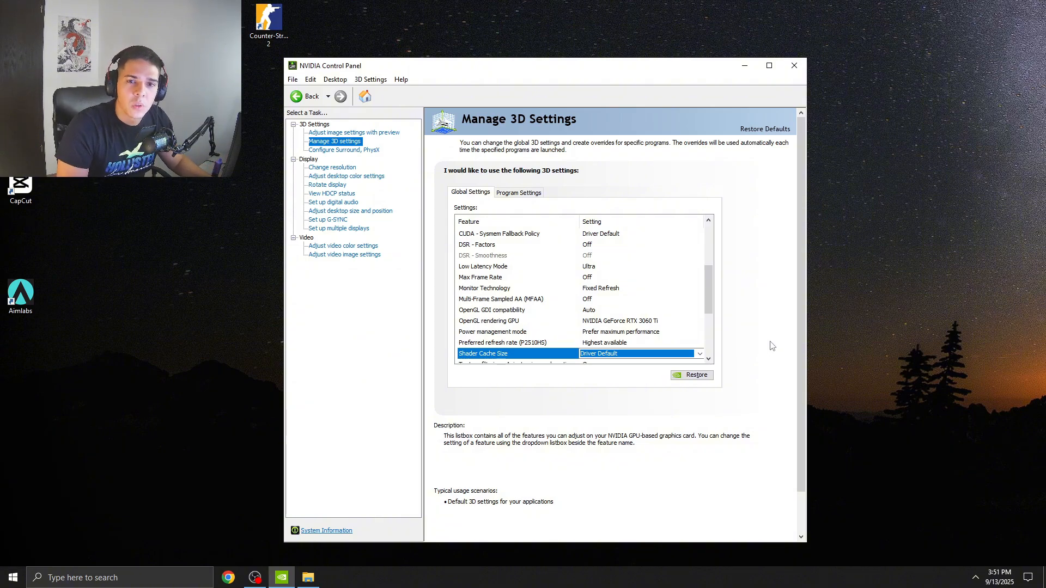